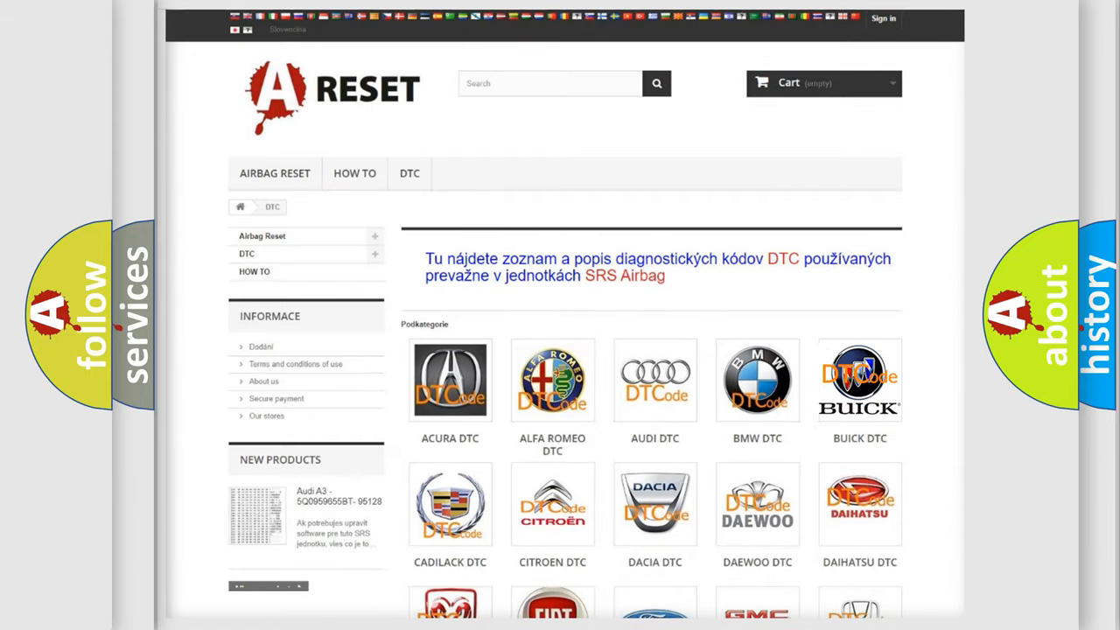
Show the Buick diagnostic code list and scroll down to the page footer.
{"action": "left_click", "coordinate": [860, 380]}
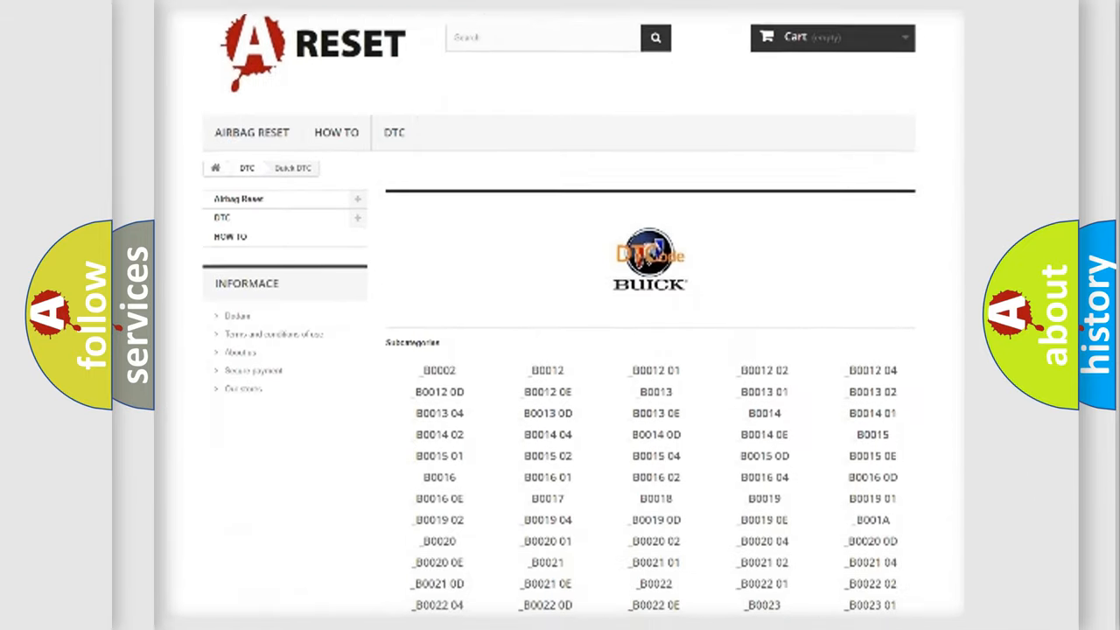
{"action": "scroll", "scroll_direction": "down", "scroll_amount": 3}
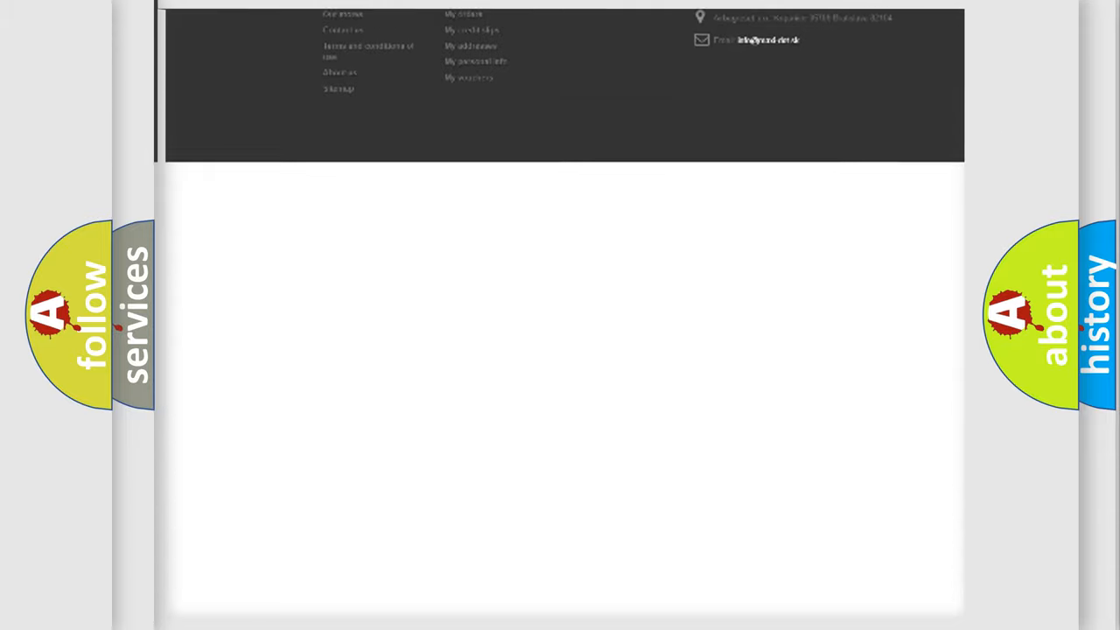